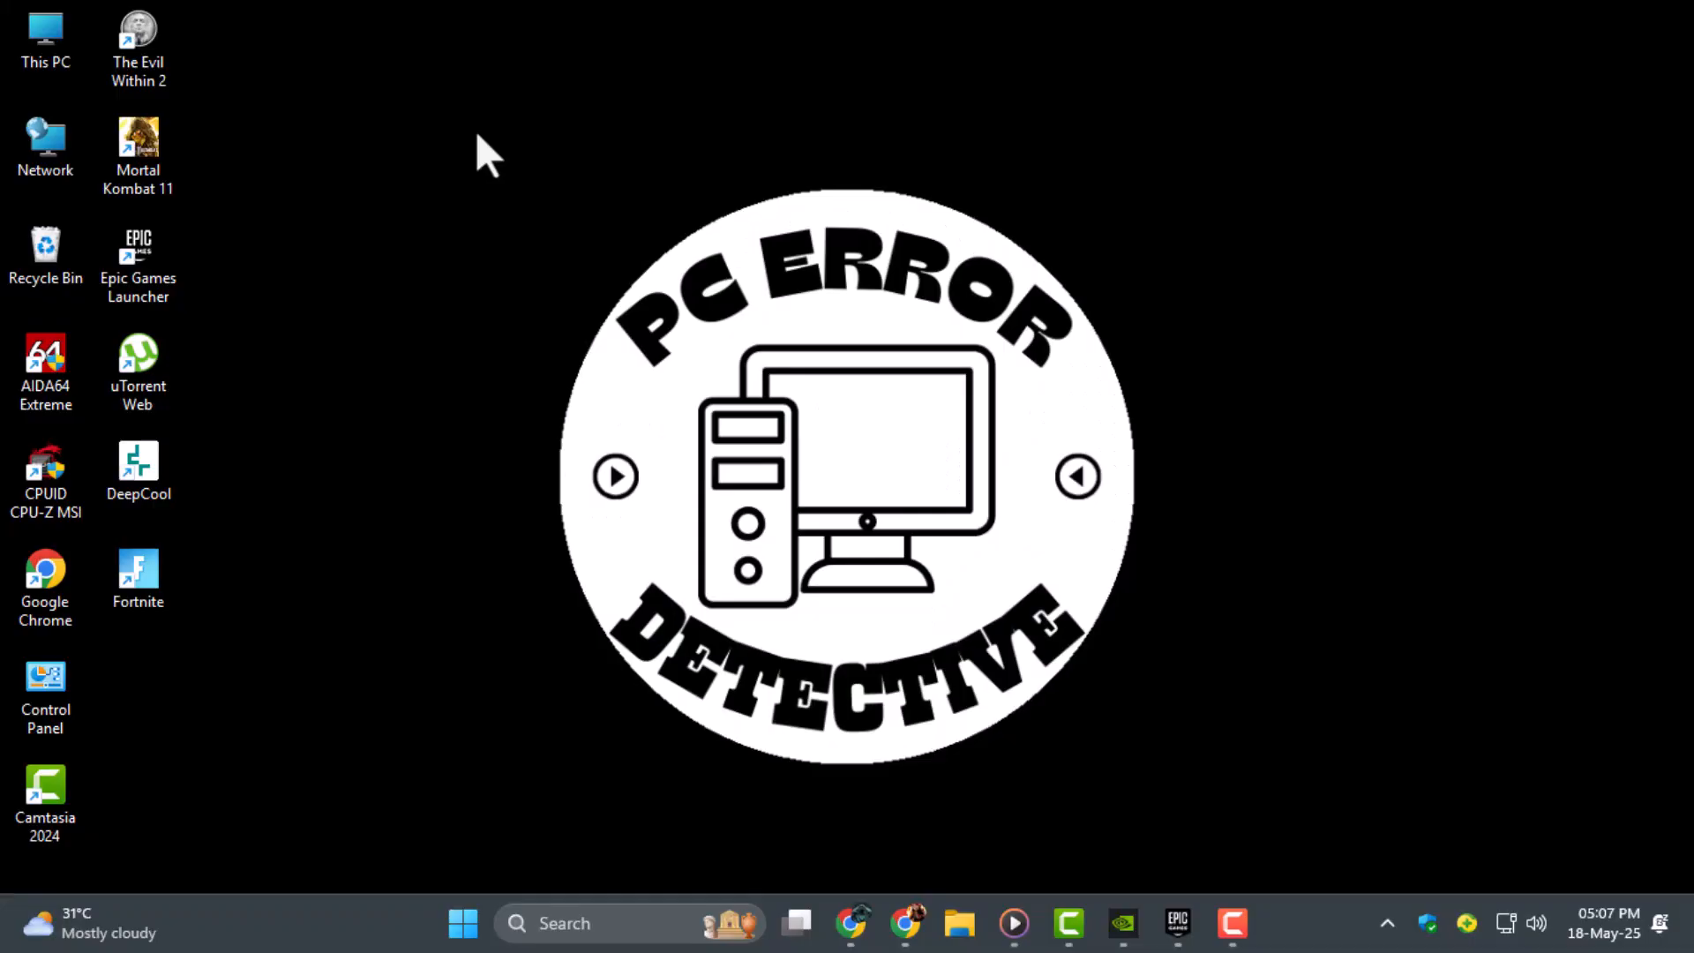
mouse_move(973, 275)
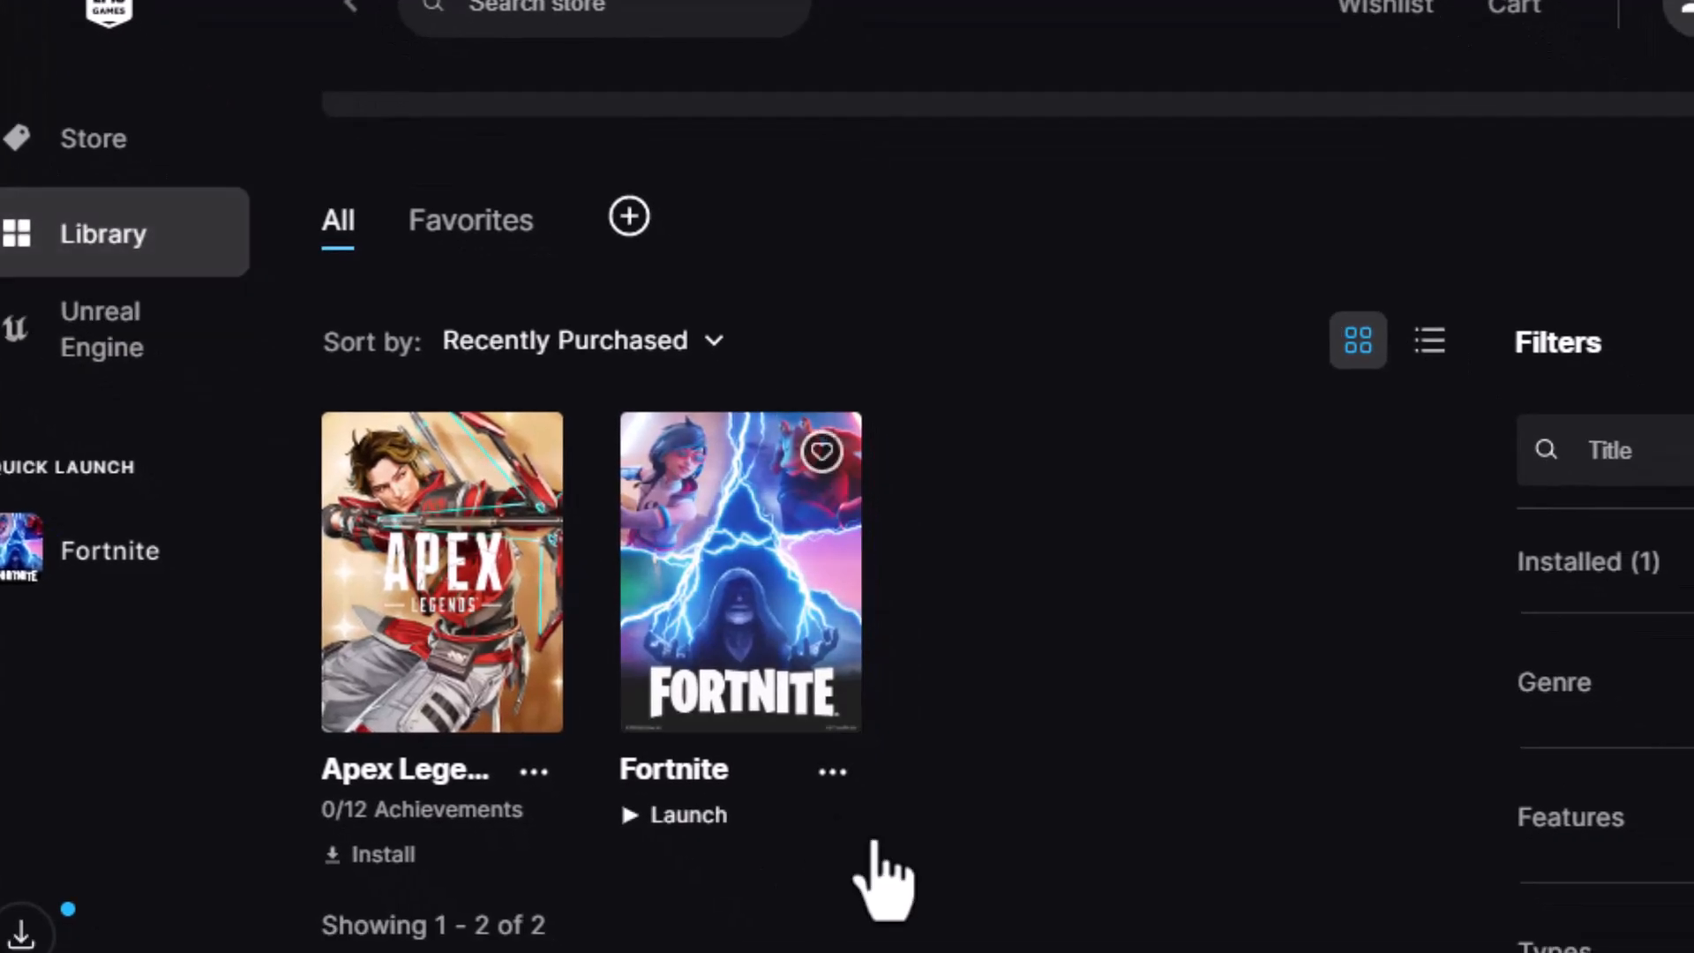
Open Fortnite's Manage panel from the library options to verify its files, then close it
left_click(831, 771)
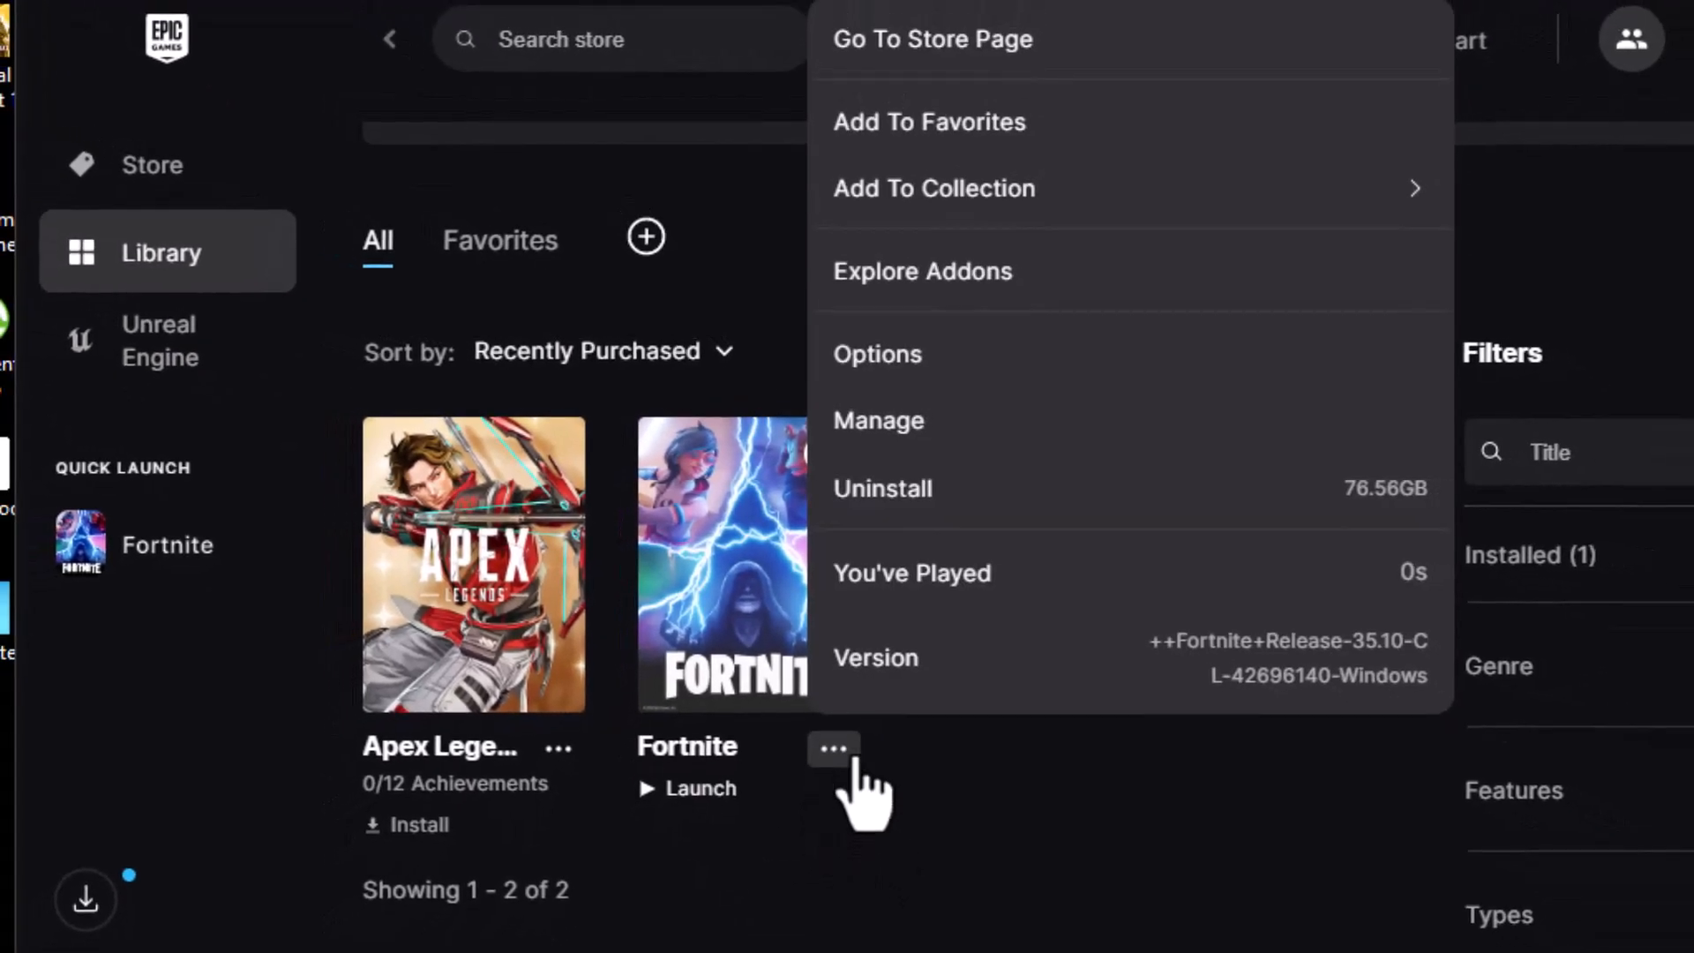
left_click(877, 420)
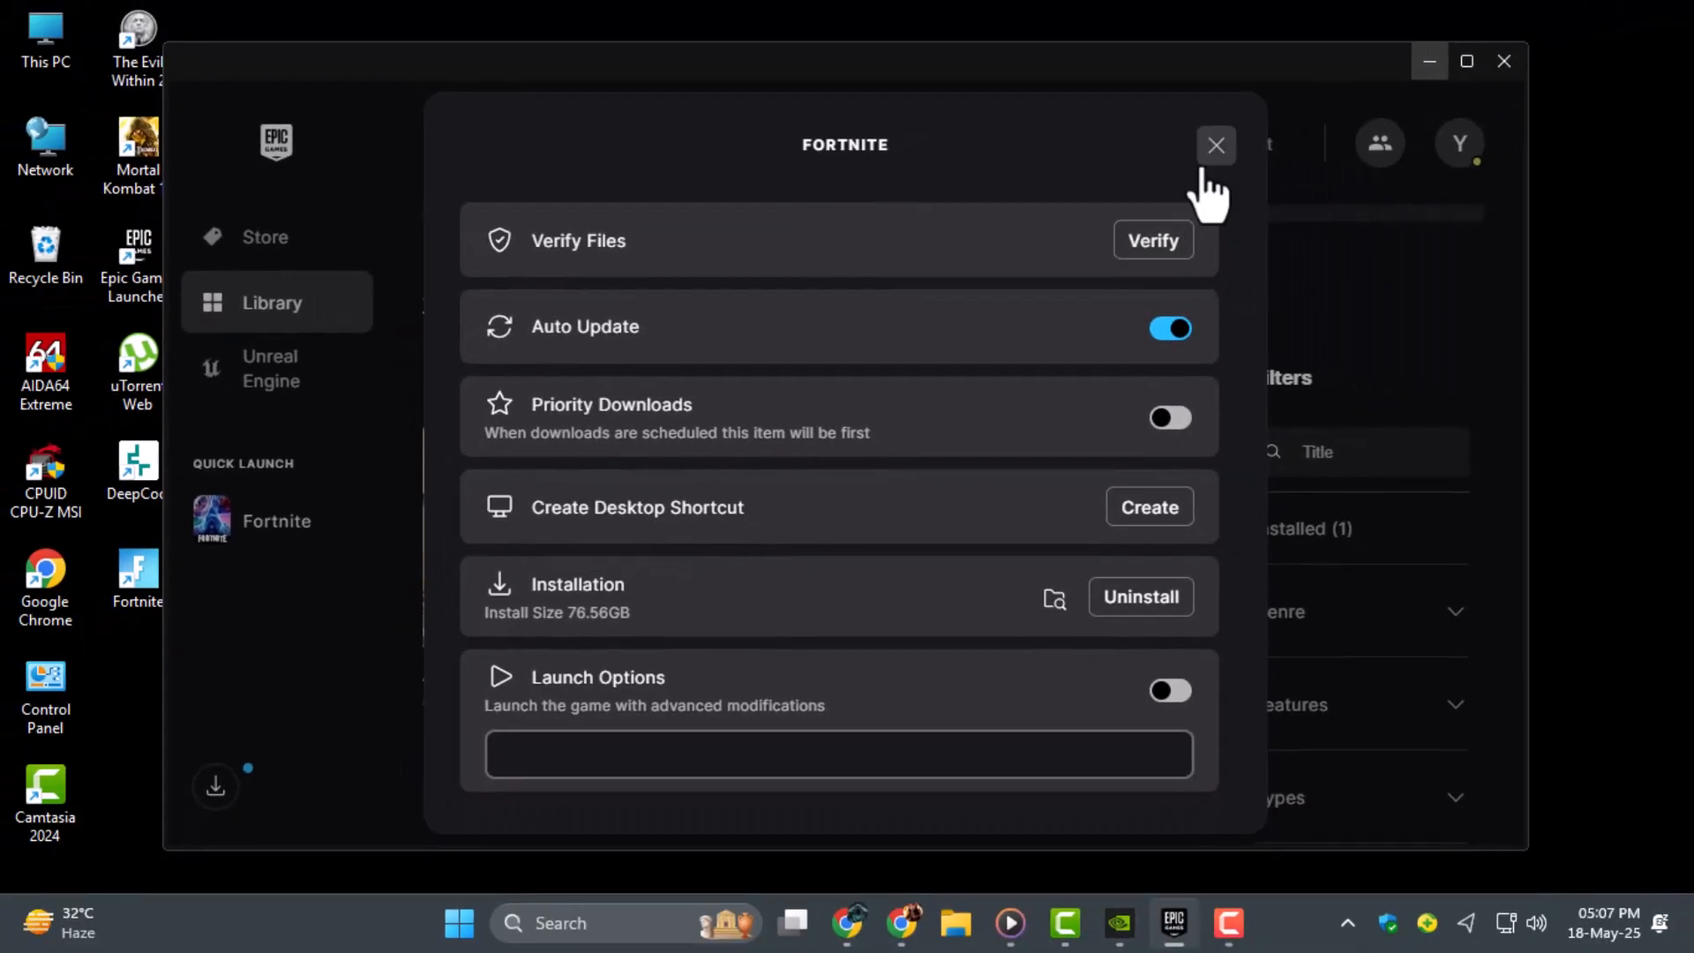
left_click(1213, 145)
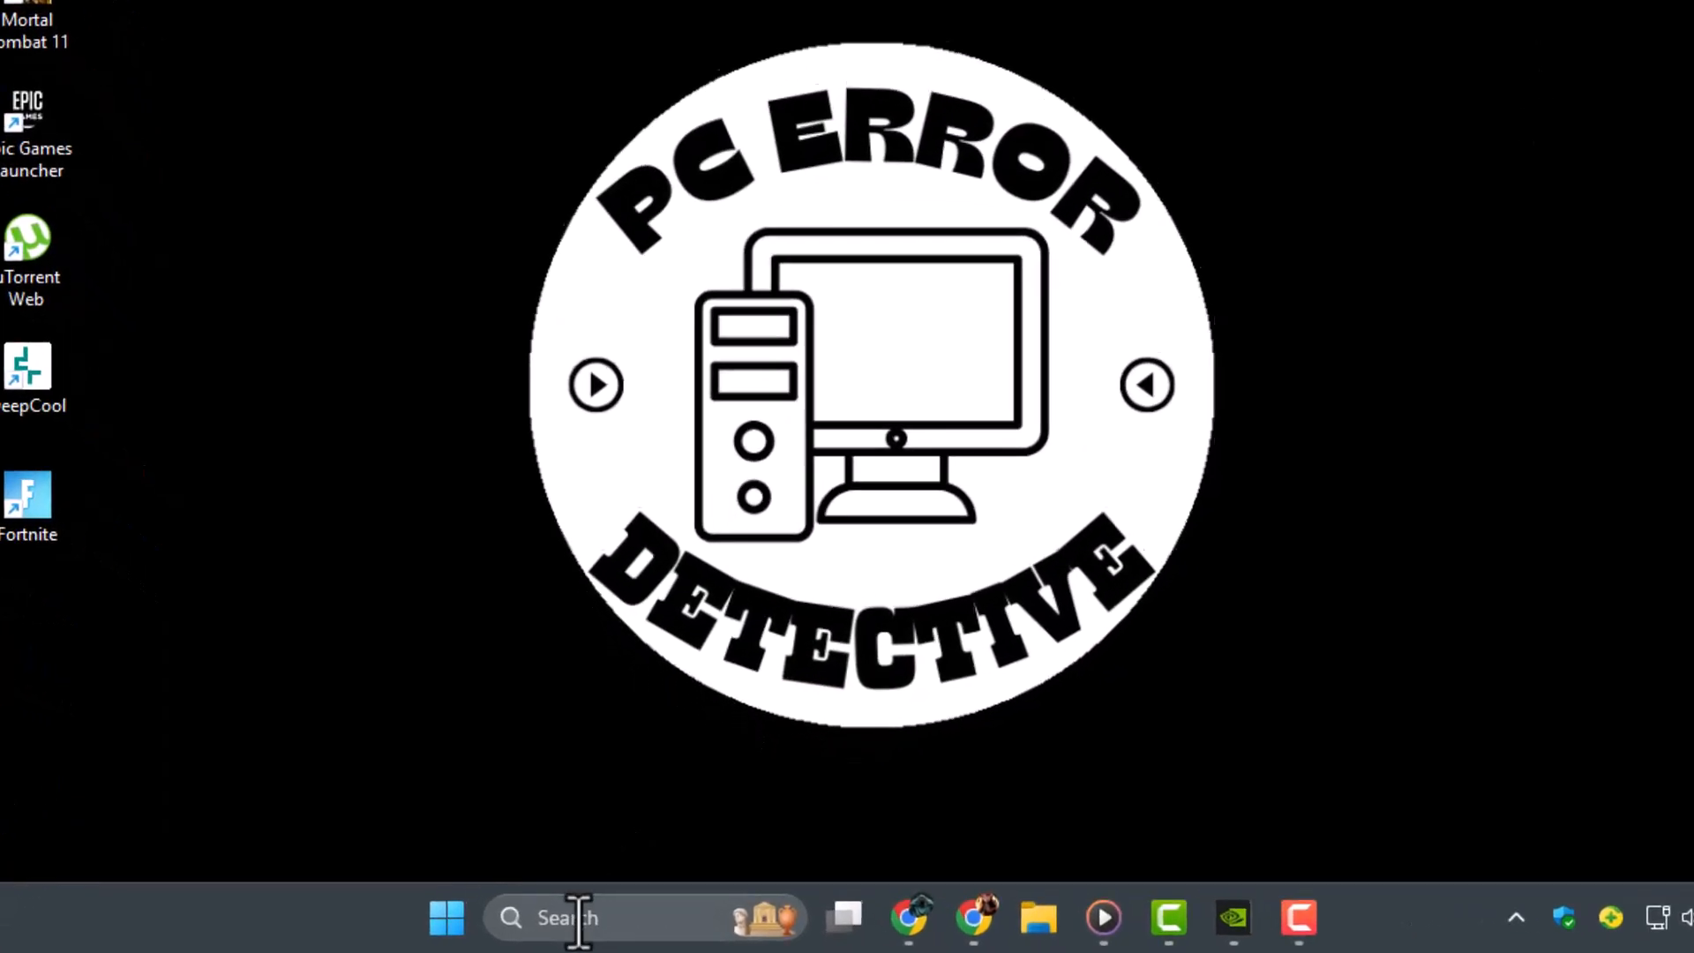
Launch Run, open the 'temp' folder in File Explorer and delete all temporary files
type("run")
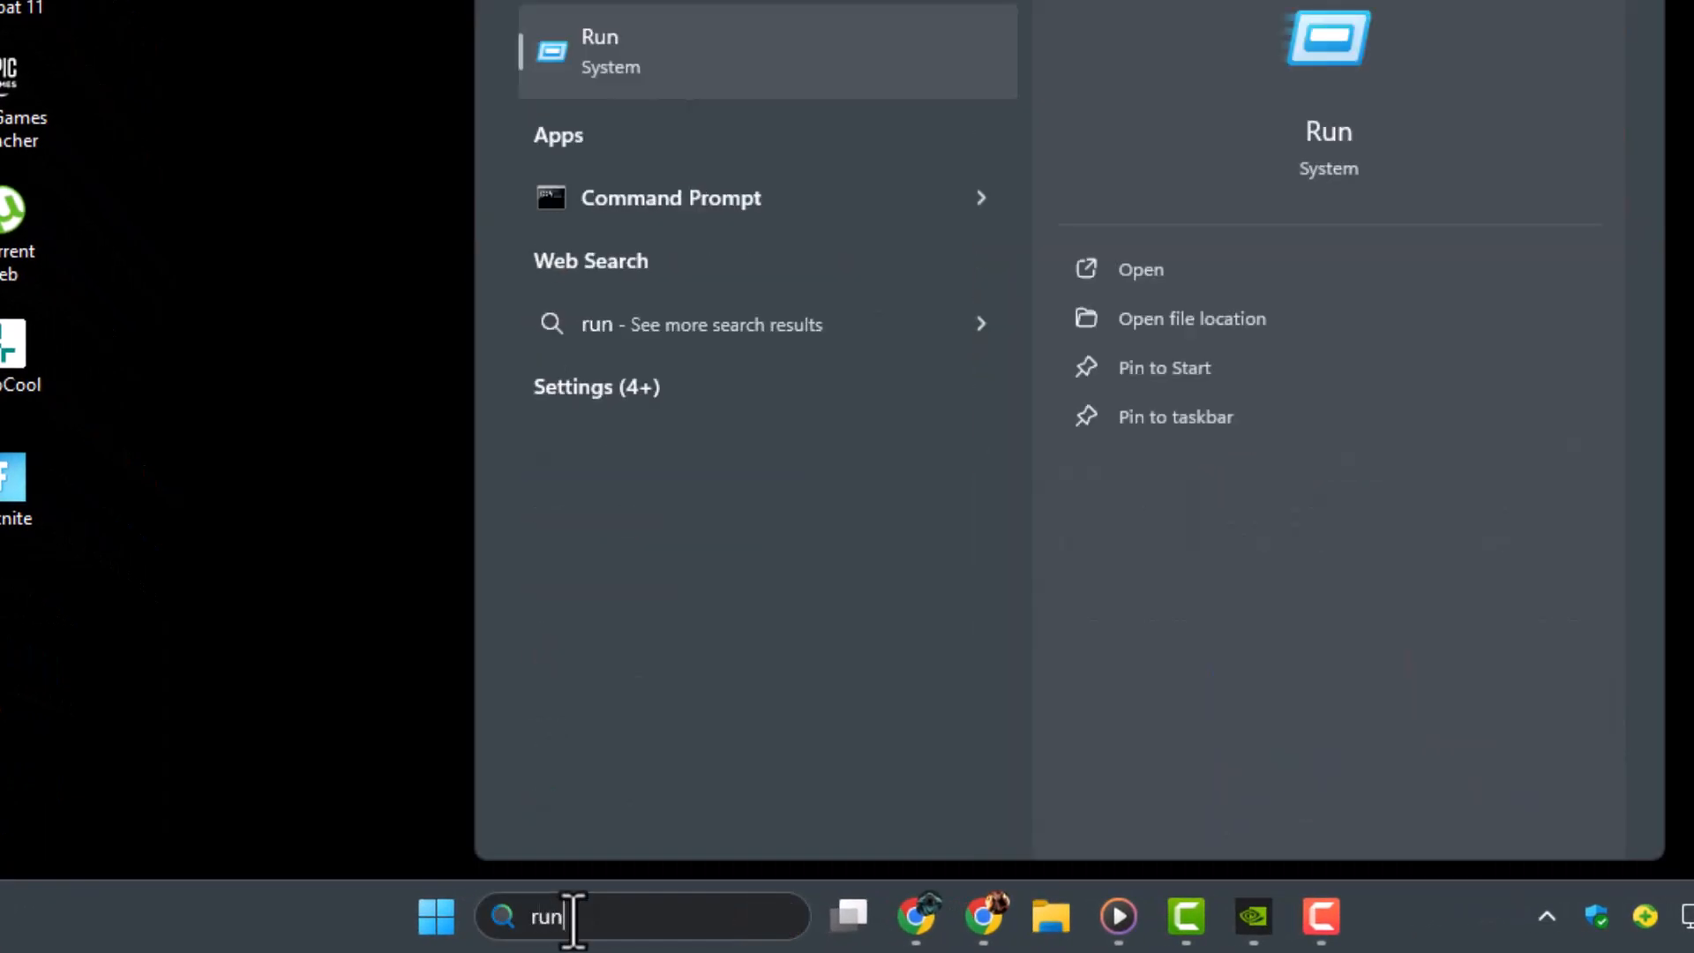
left_click(1140, 268)
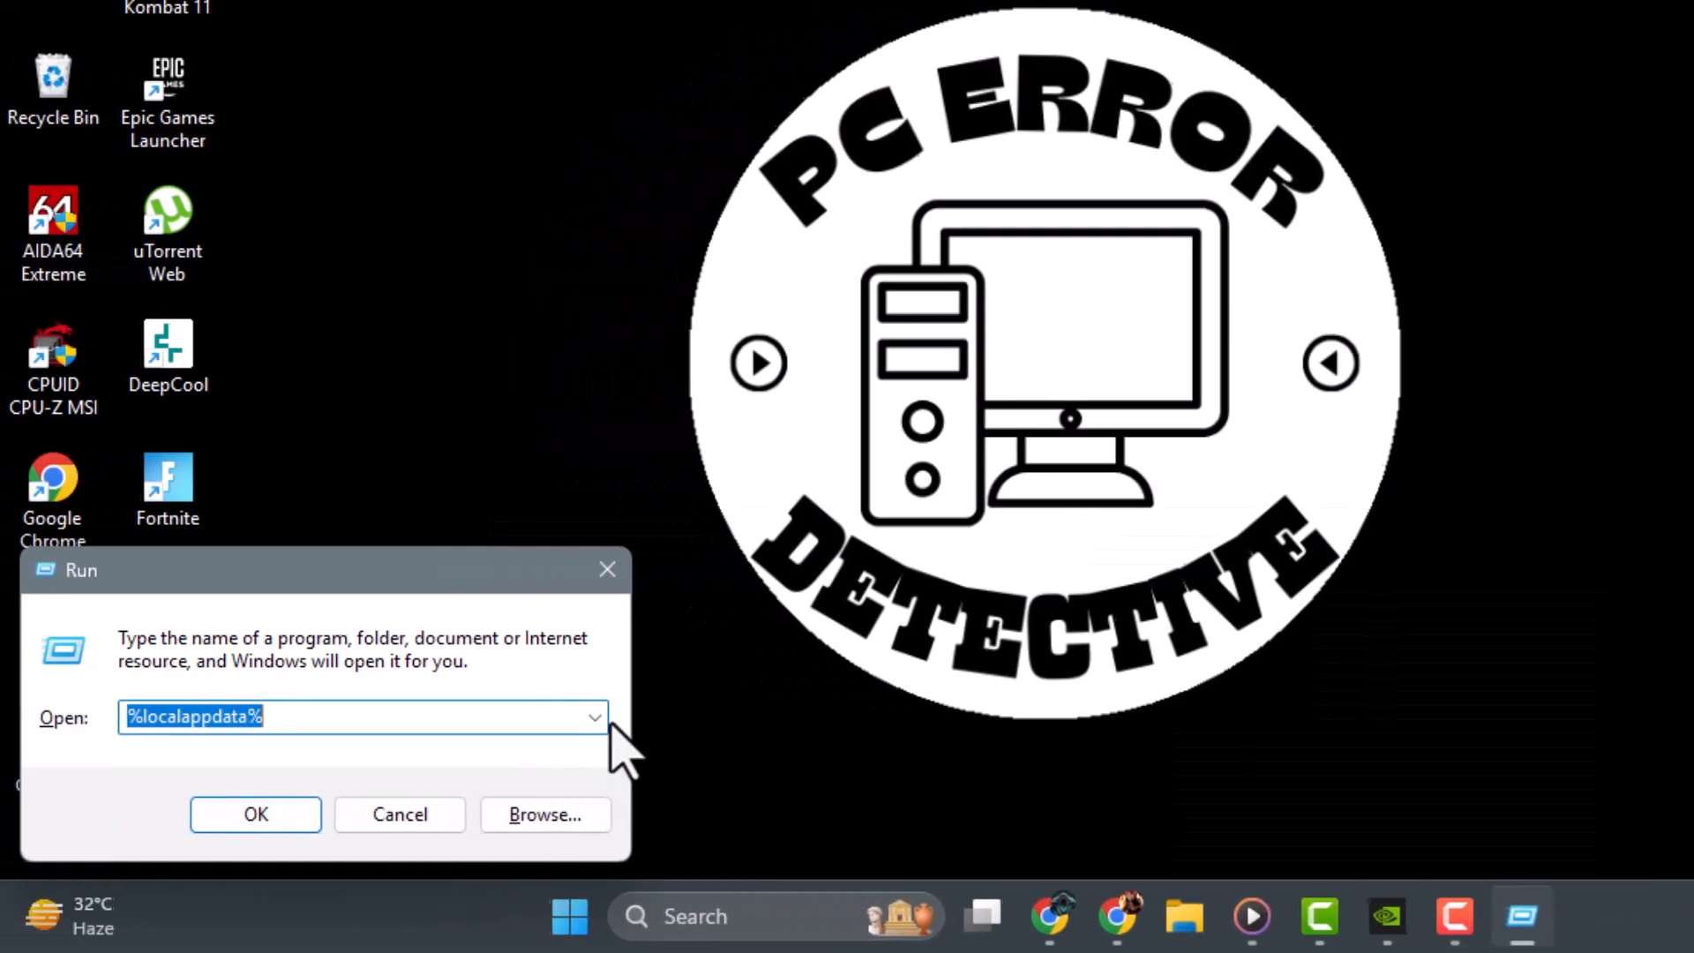
type("temp")
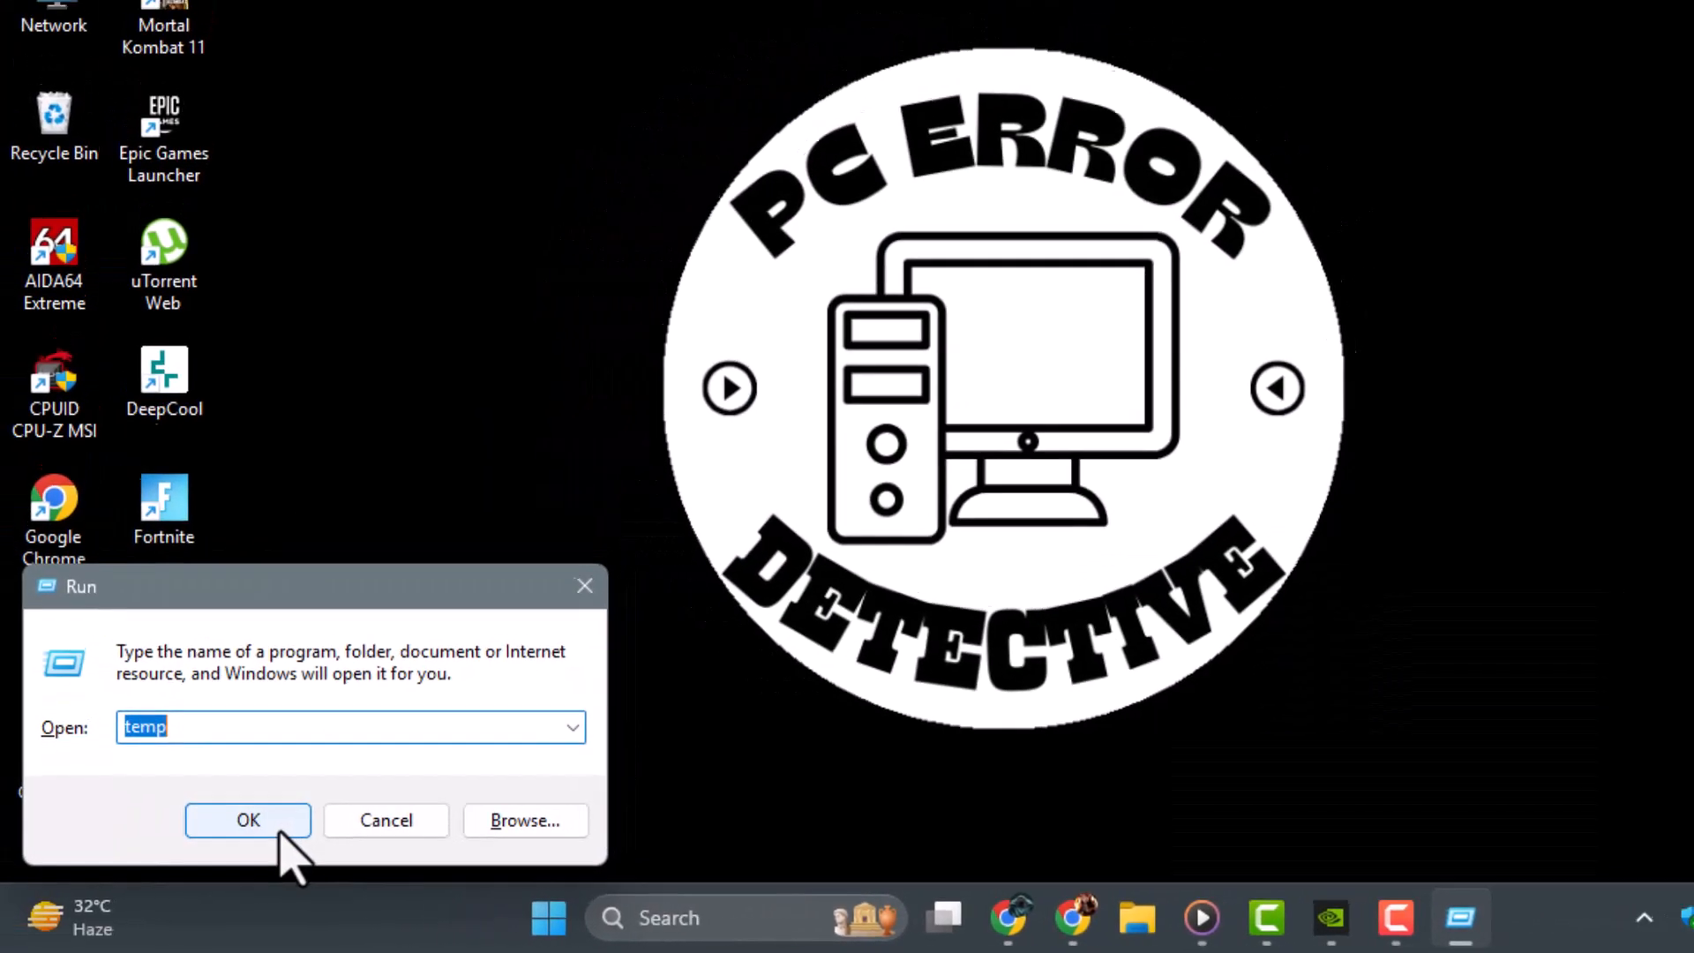
left_click(247, 819)
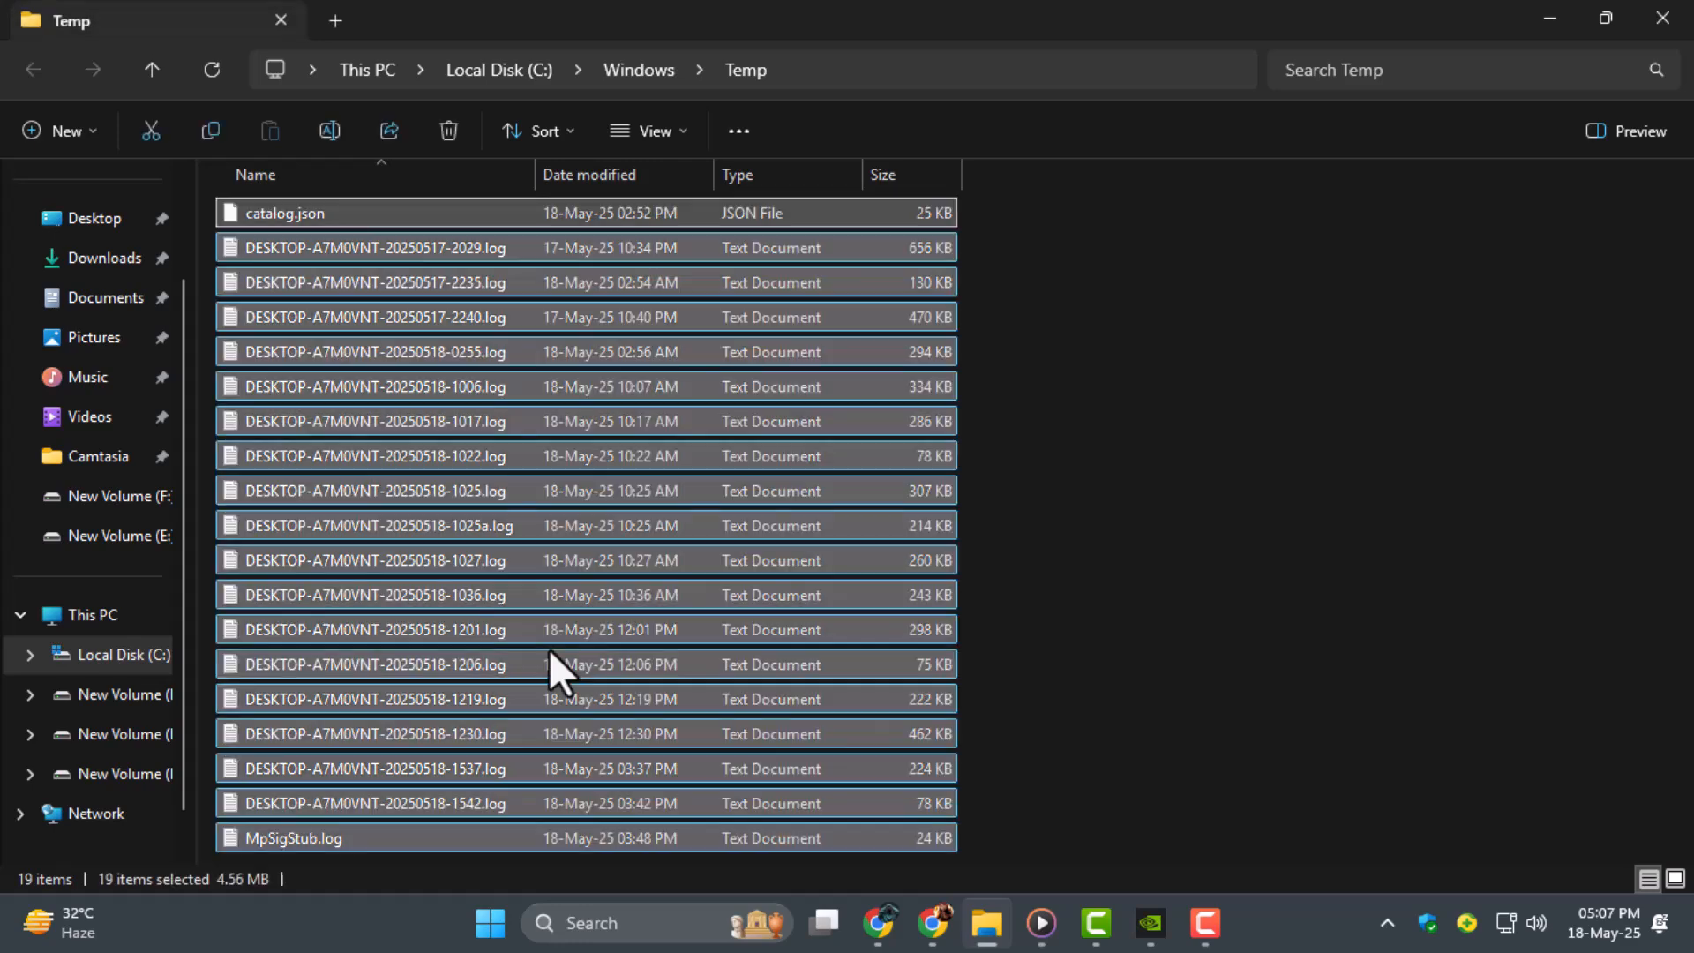
left_click(447, 131)
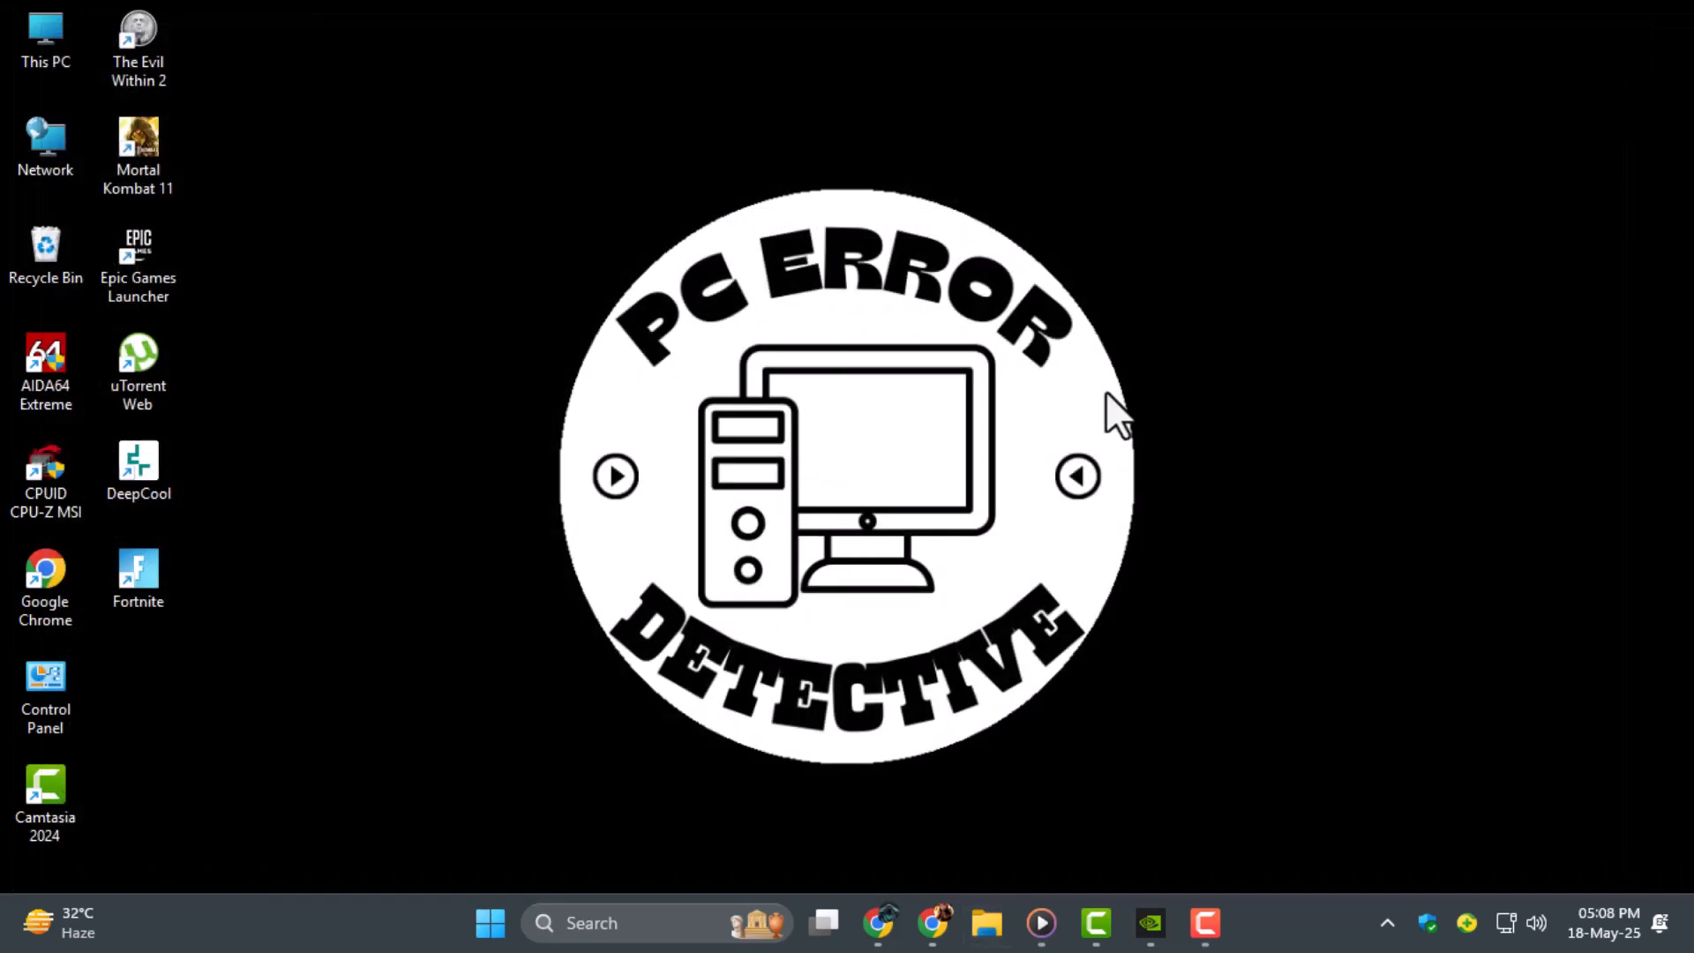
mouse_move(1134, 405)
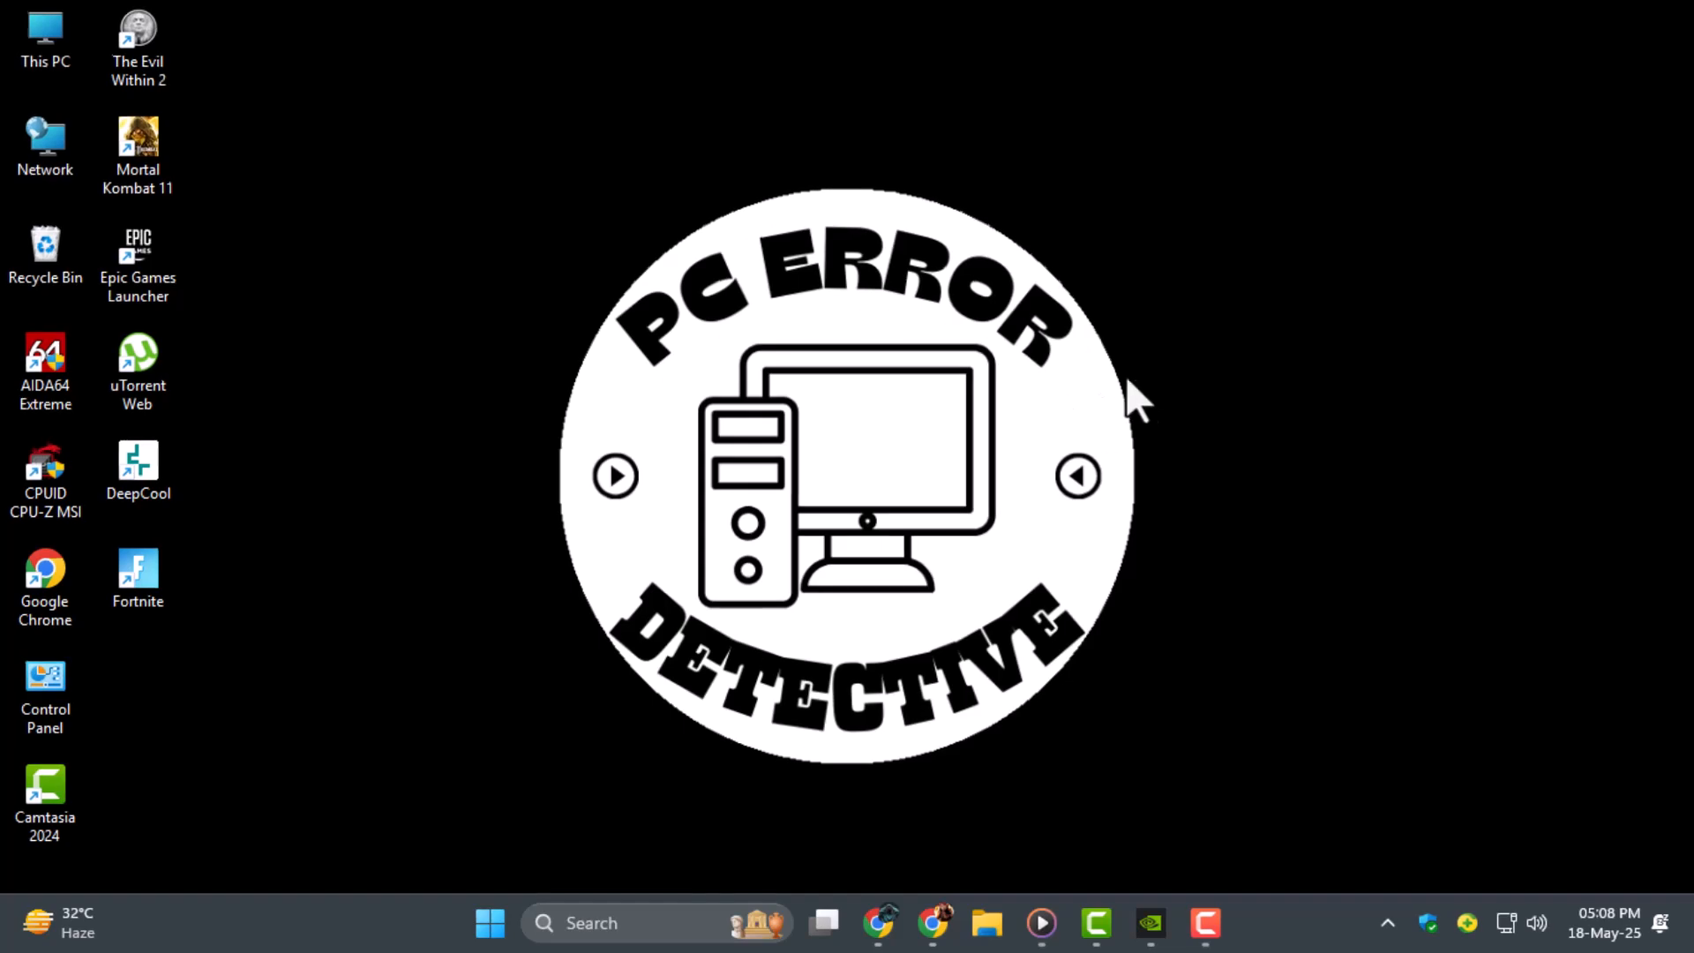
Reach Windows Update via a 'display settings' search and start Check for updates
left_click(594, 923)
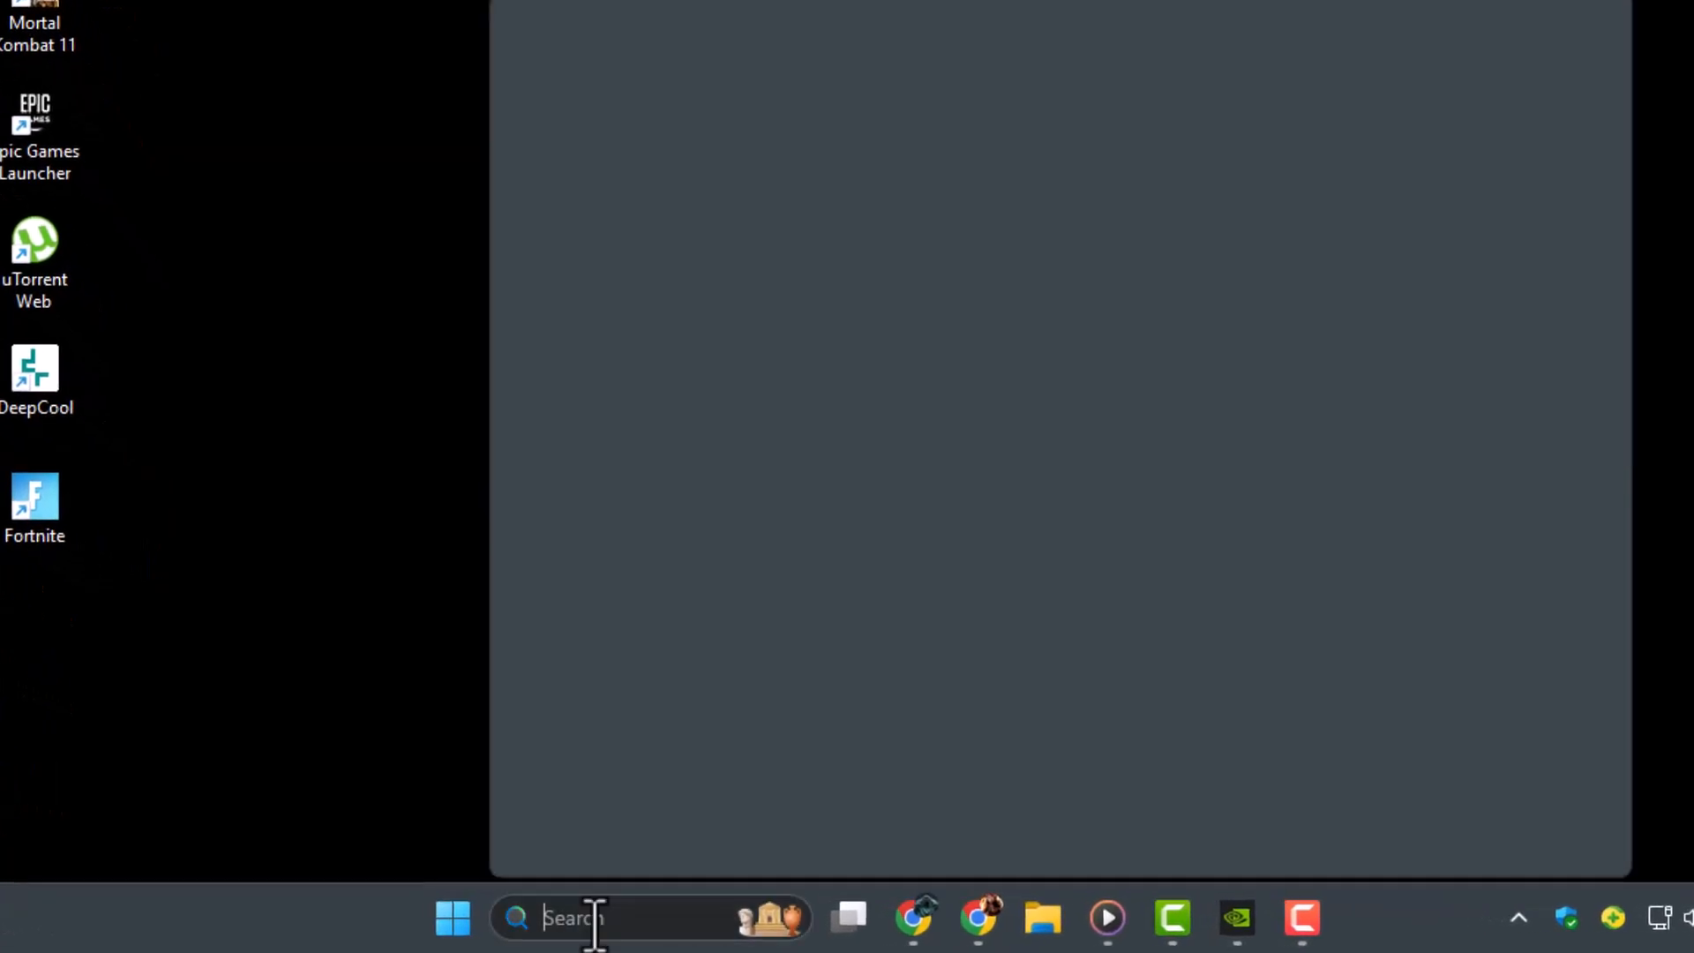
type("display settings")
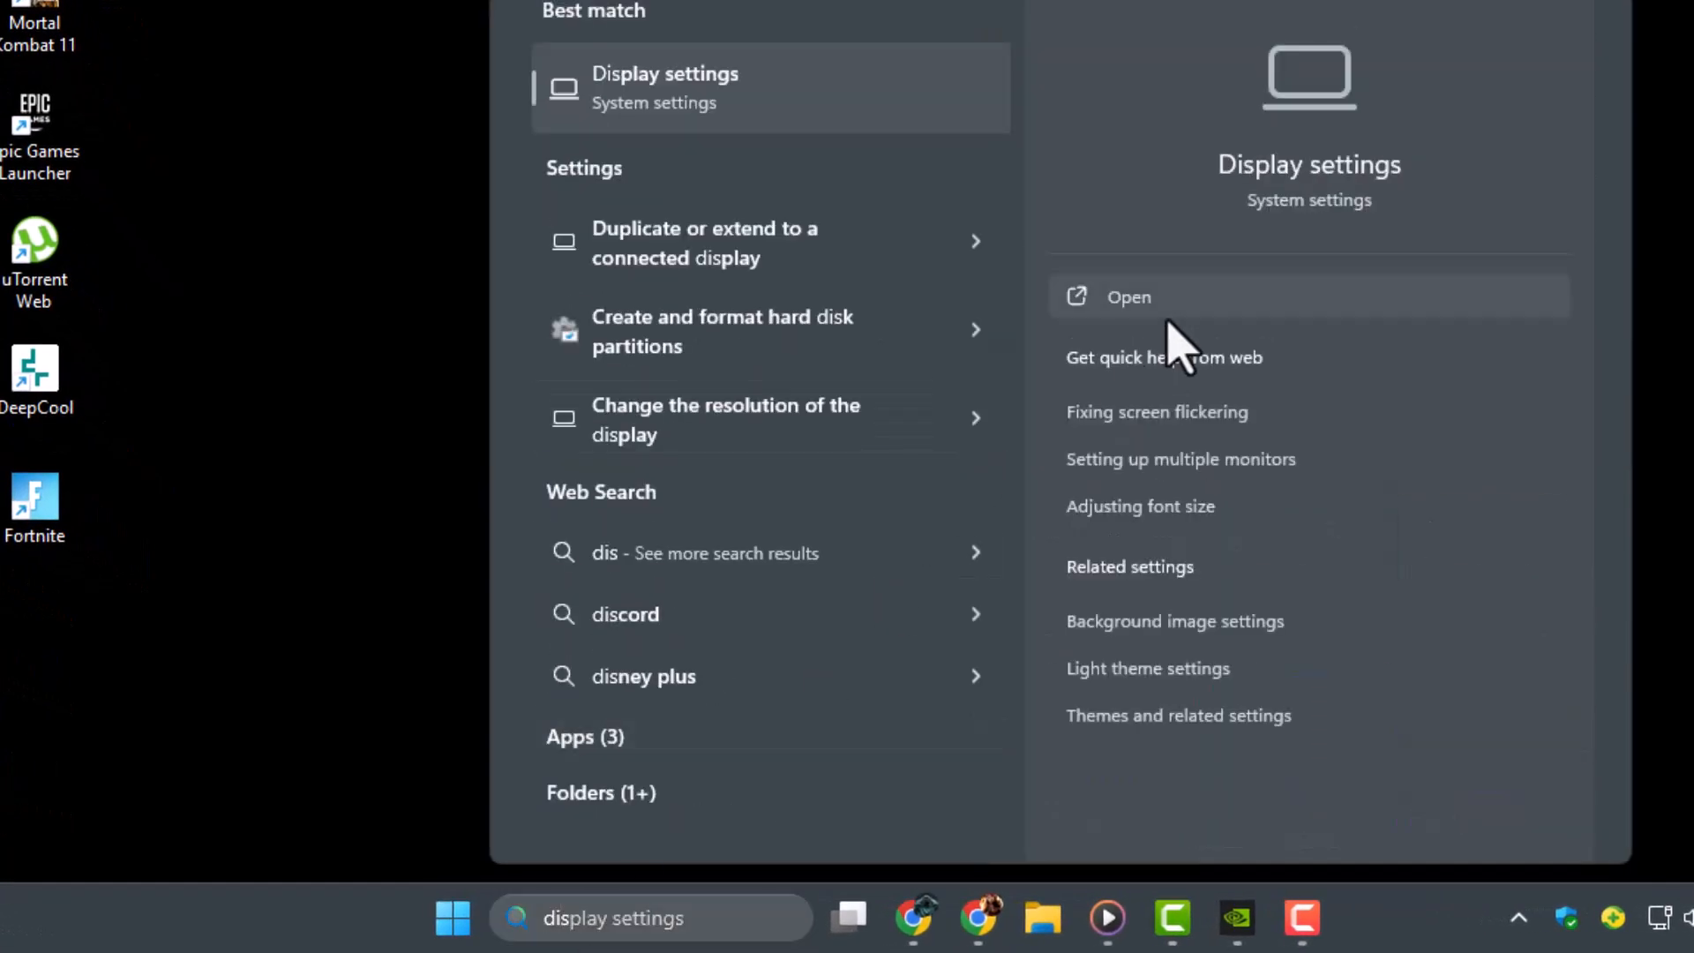
left_click(1128, 297)
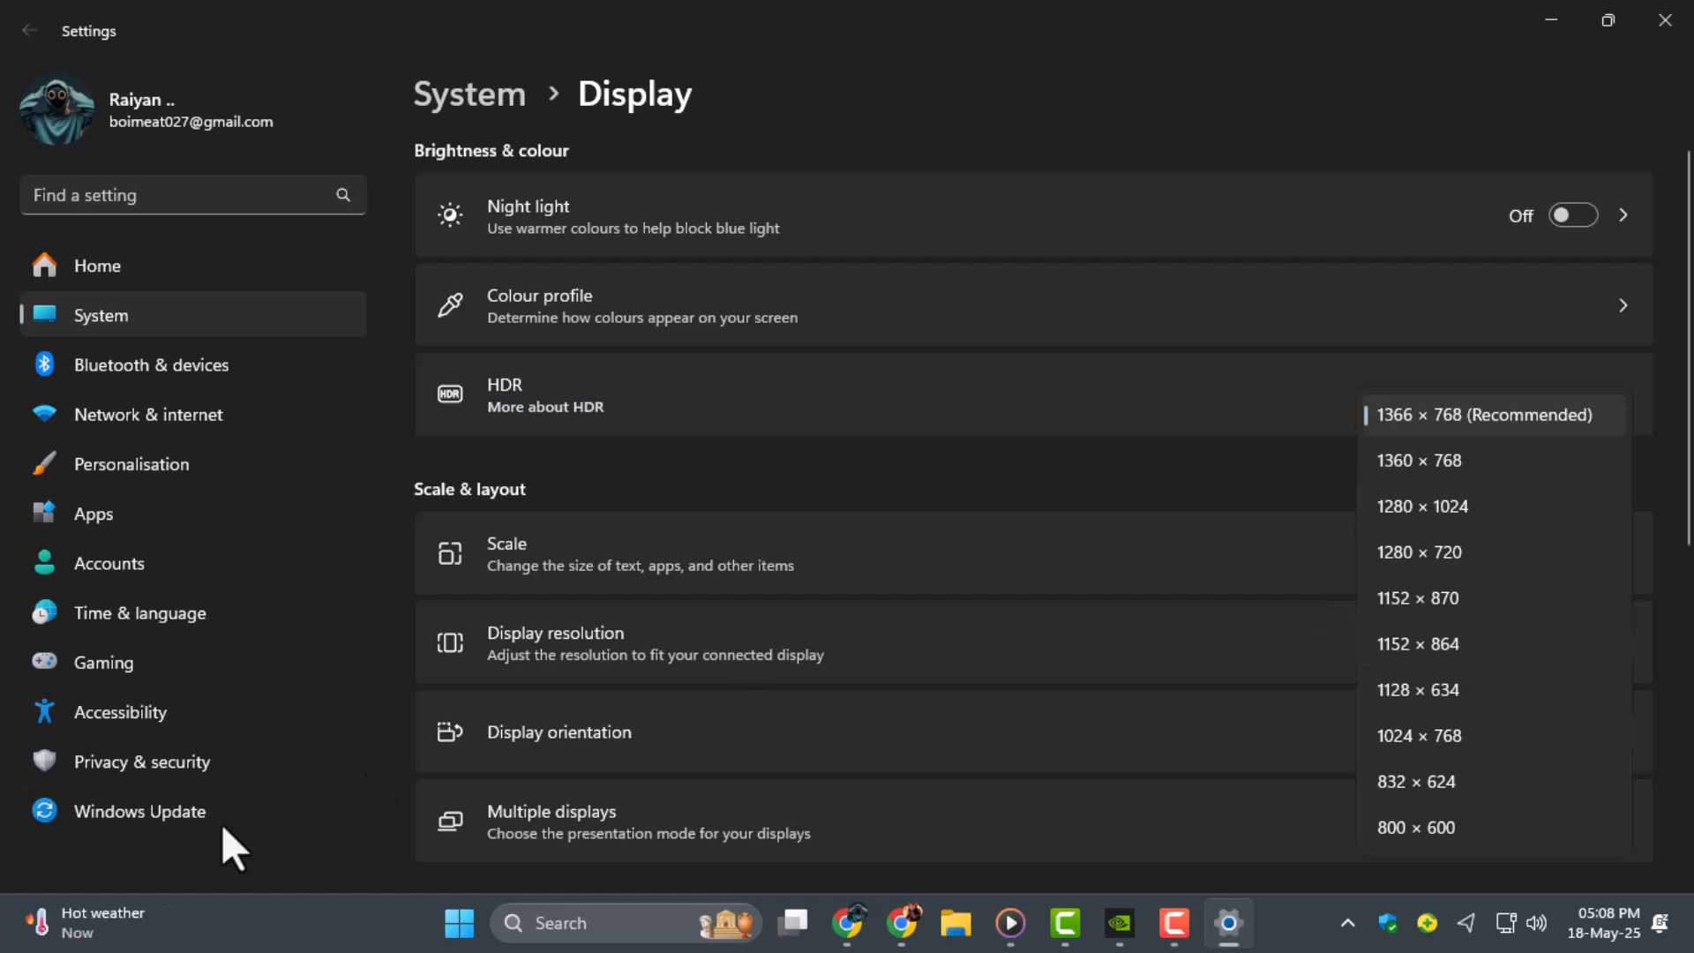
left_click(139, 812)
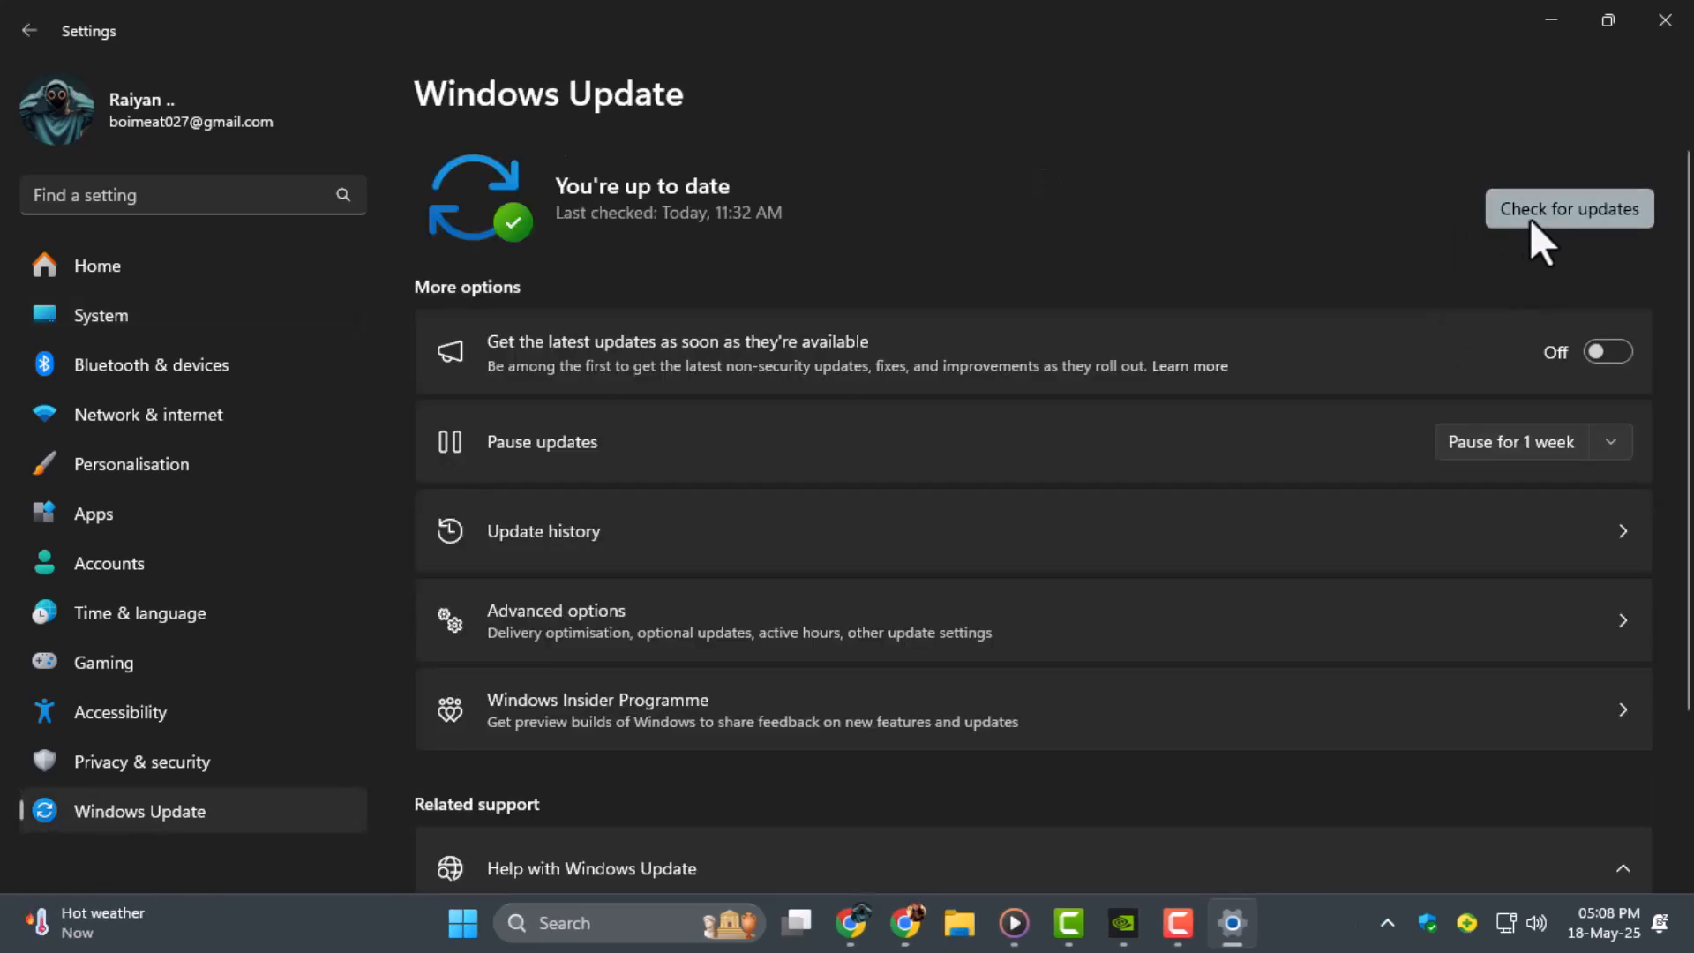
left_click(1567, 208)
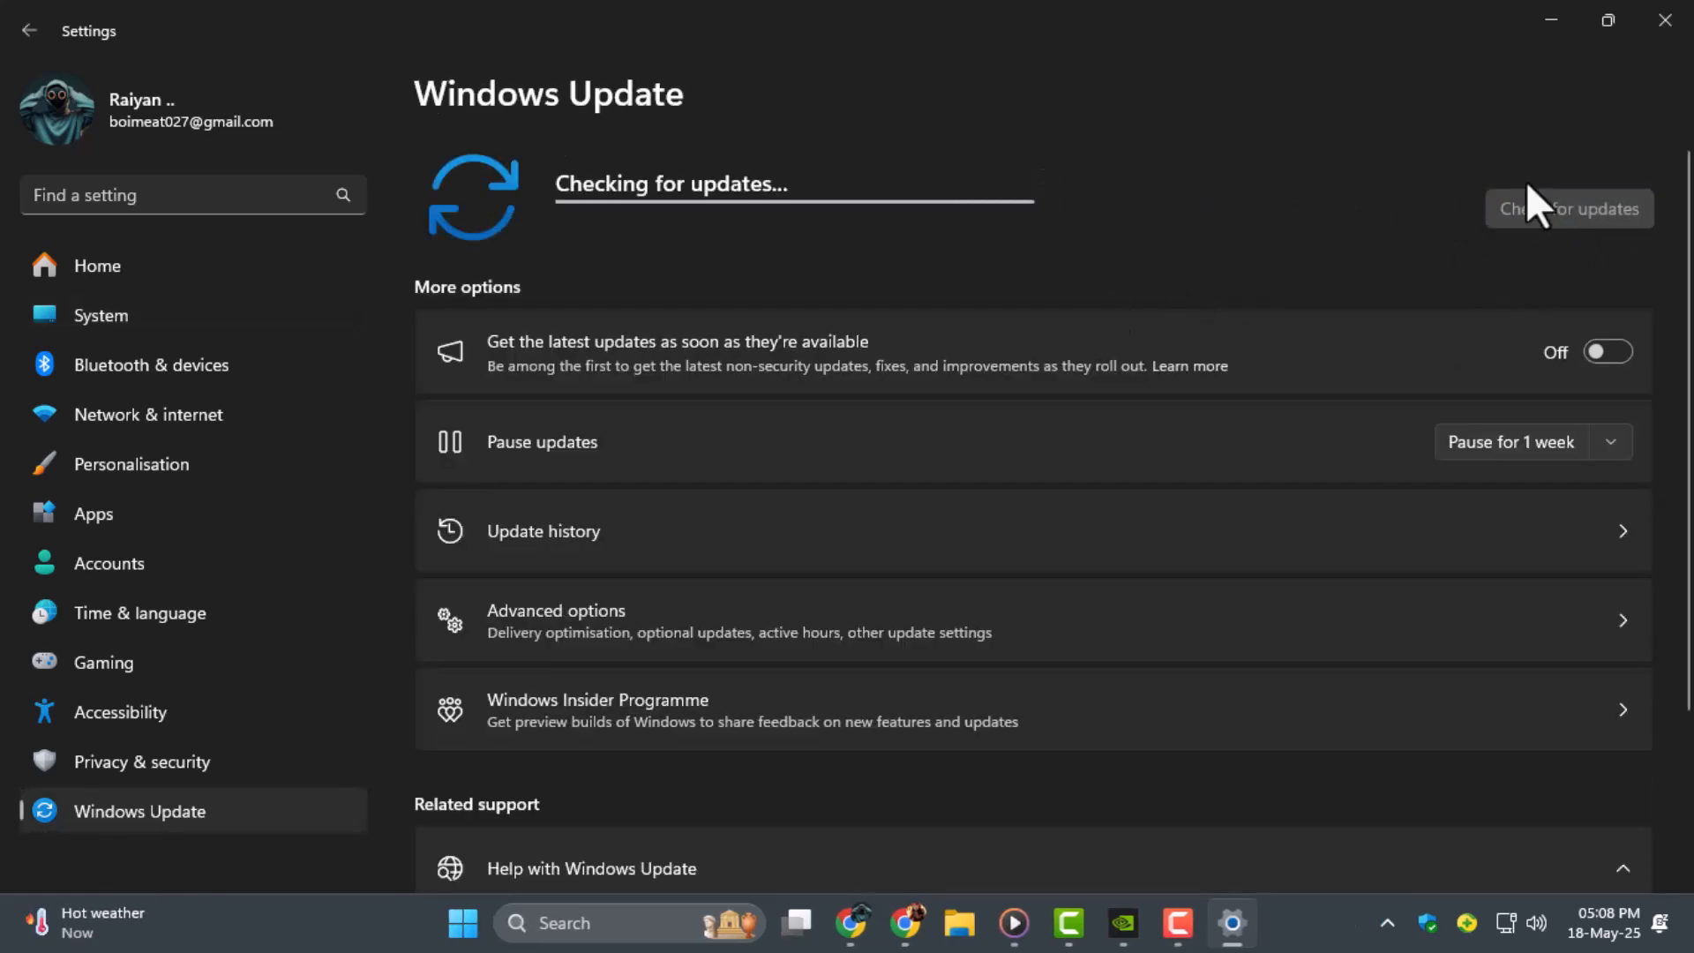
mouse_move(1157, 408)
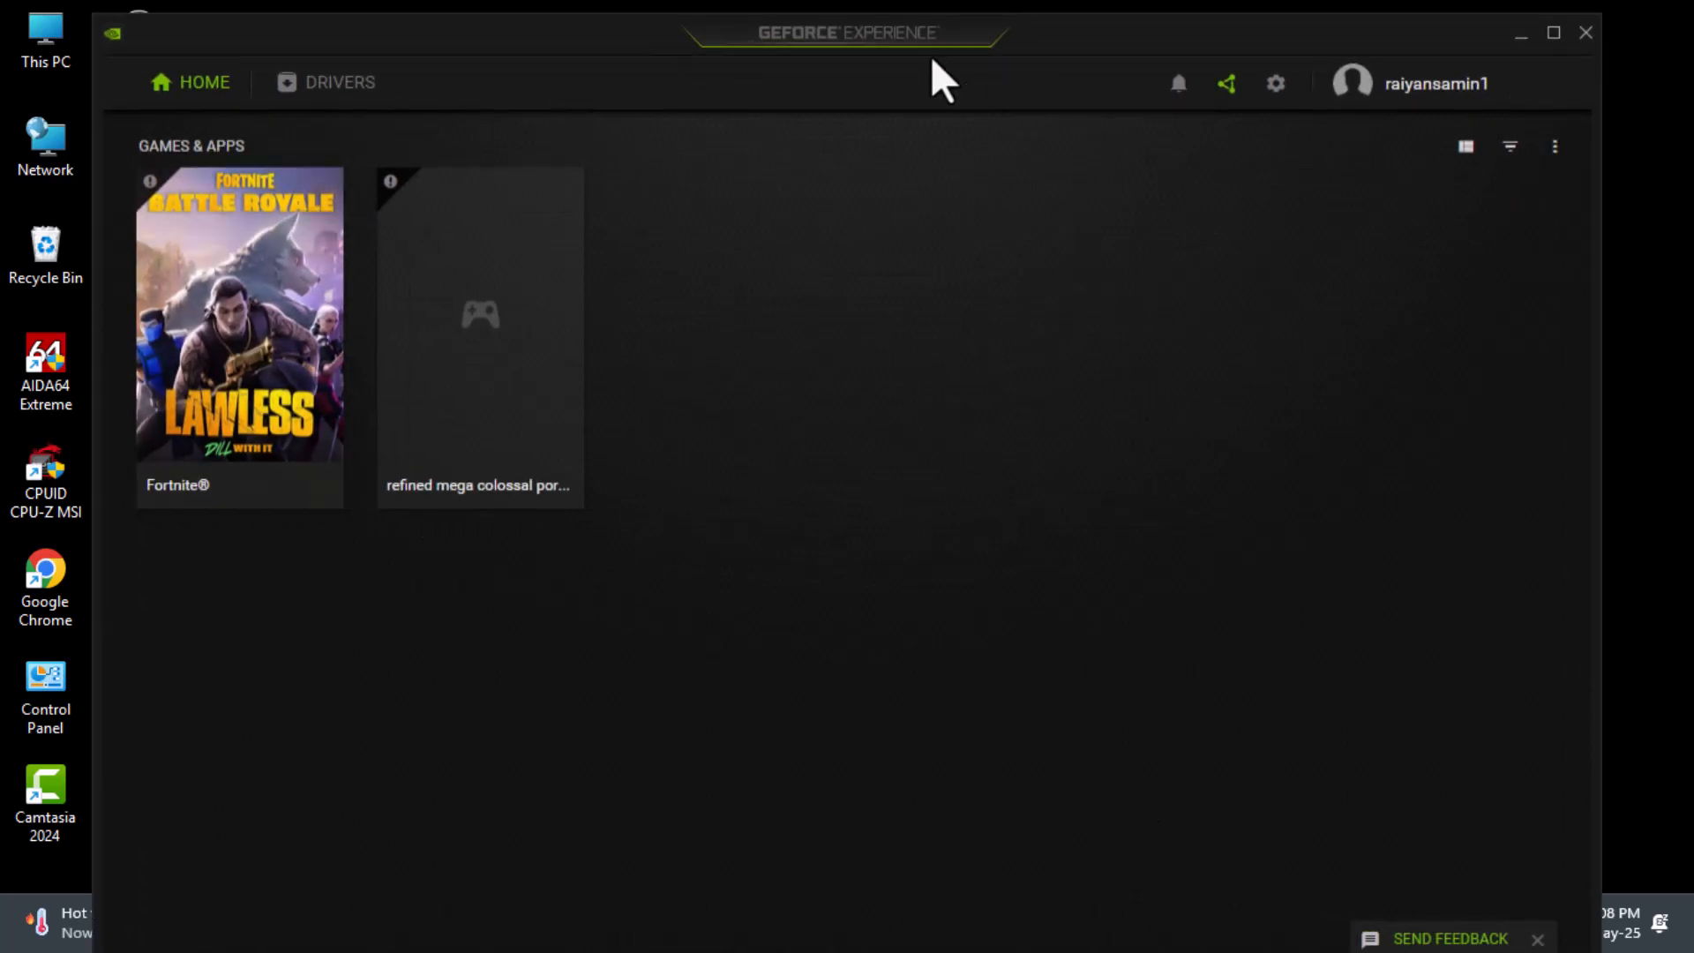
mouse_move(849, 290)
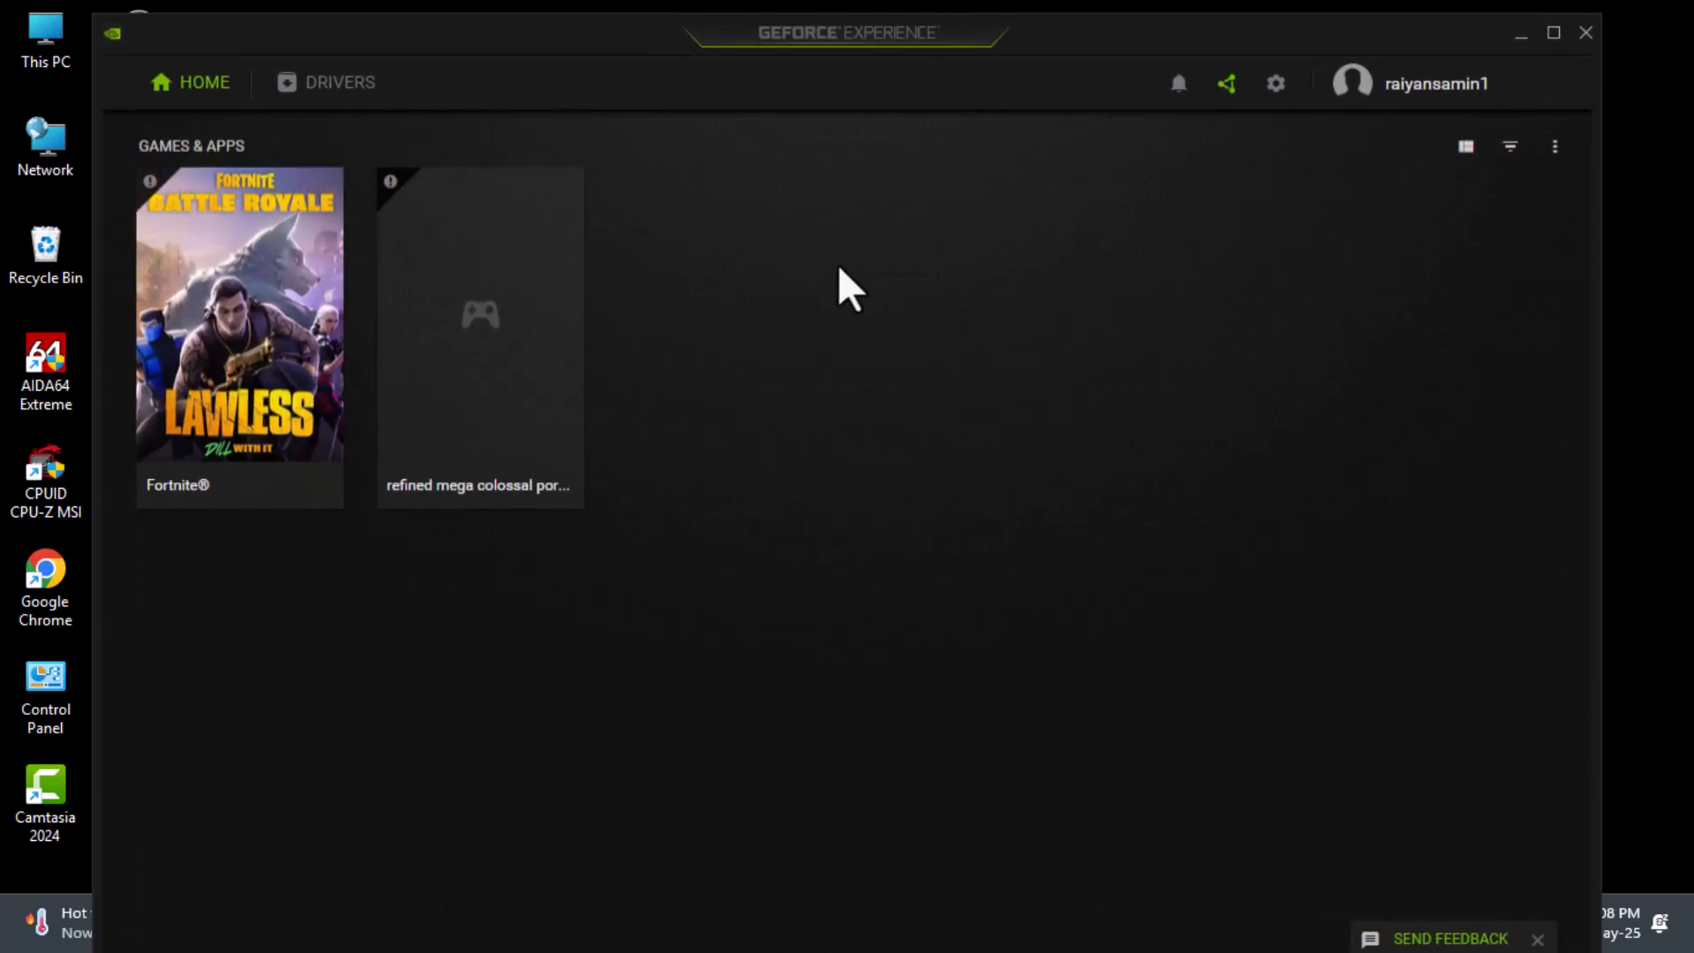
Show the GeForce Drivers page listing Game Ready Driver 576.40 available to download
left_click(324, 83)
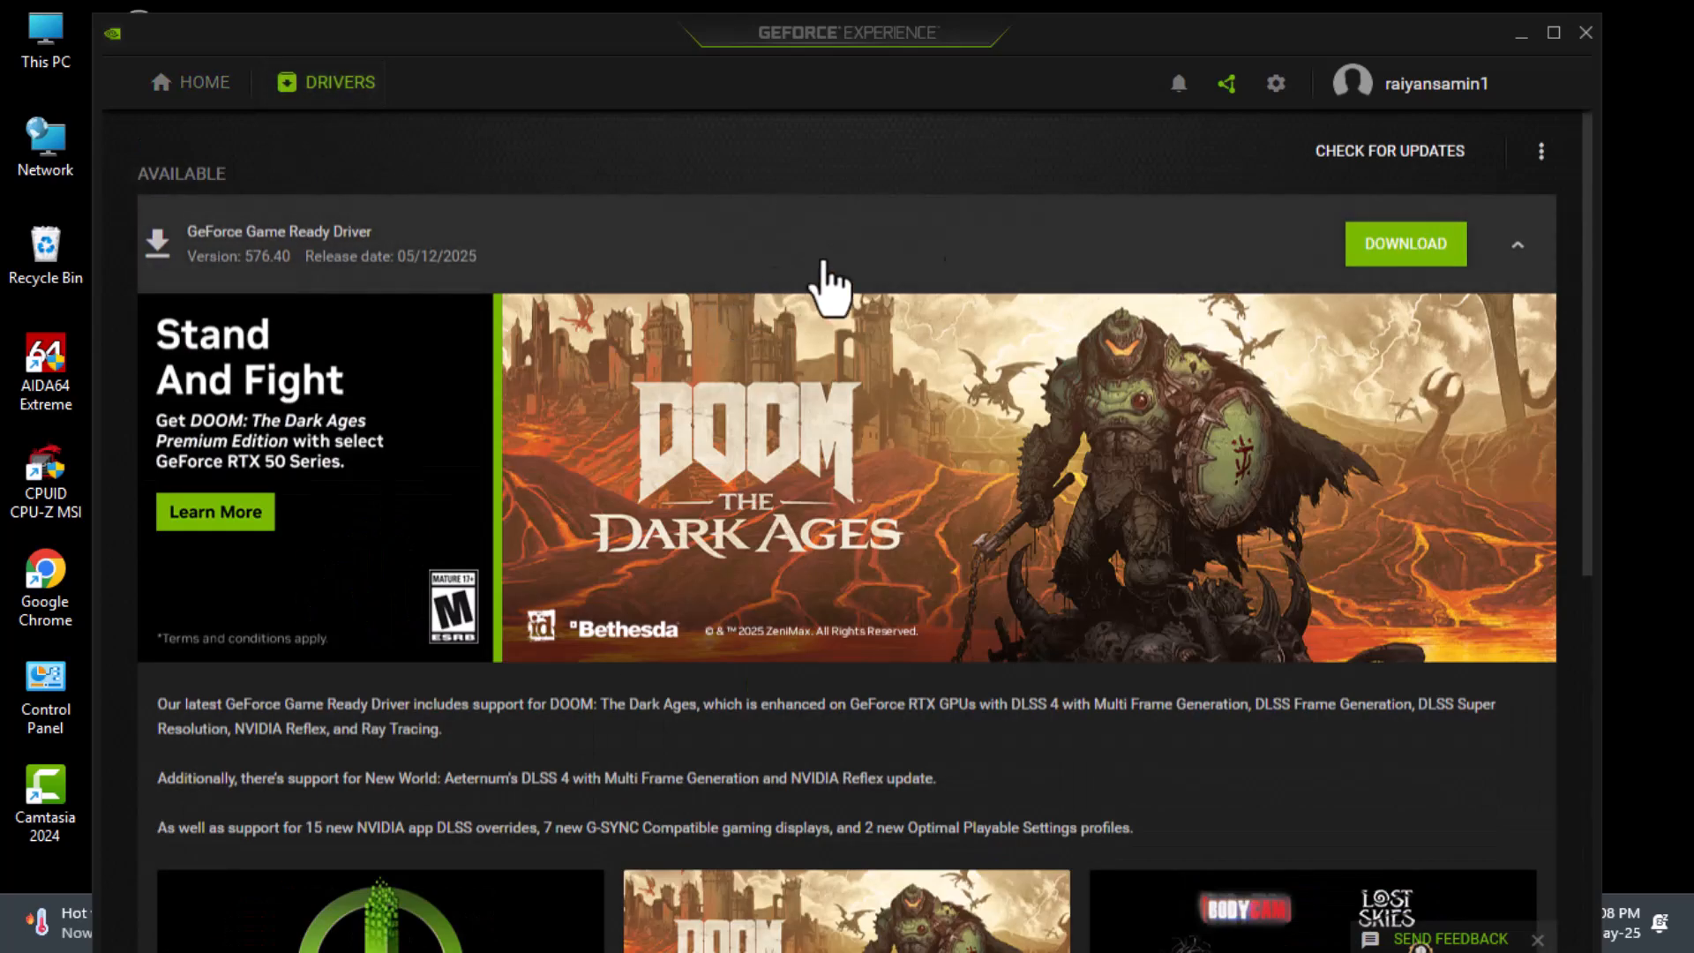
mouse_move(1426, 178)
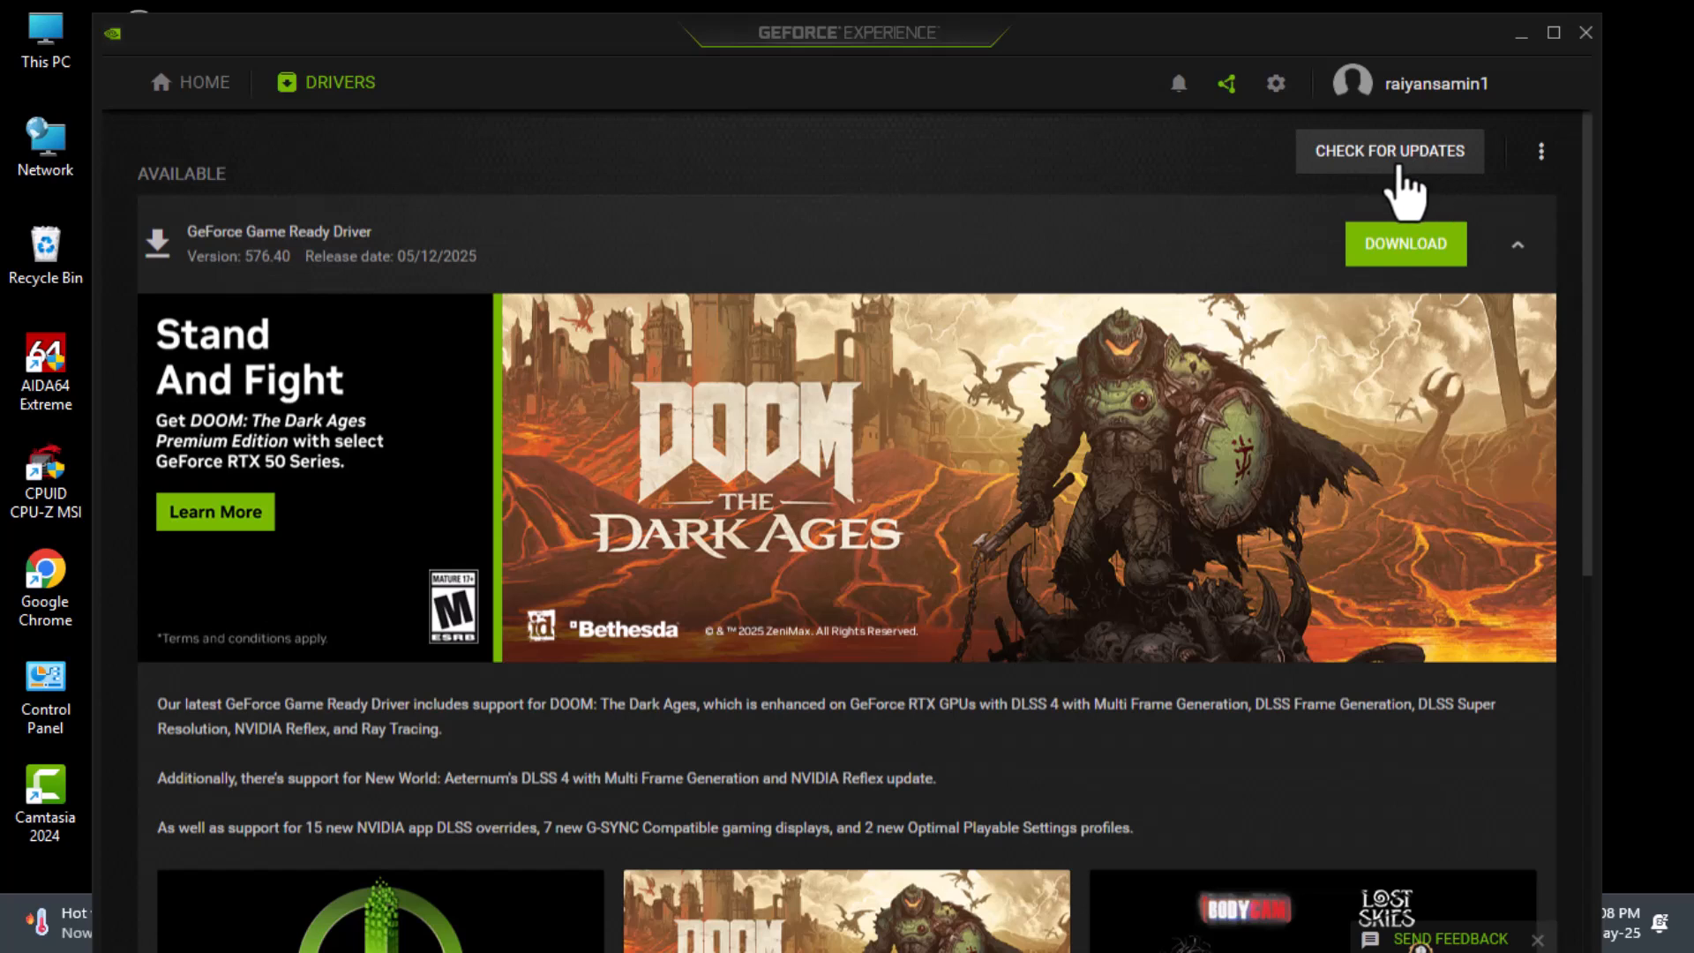
mouse_move(1425, 194)
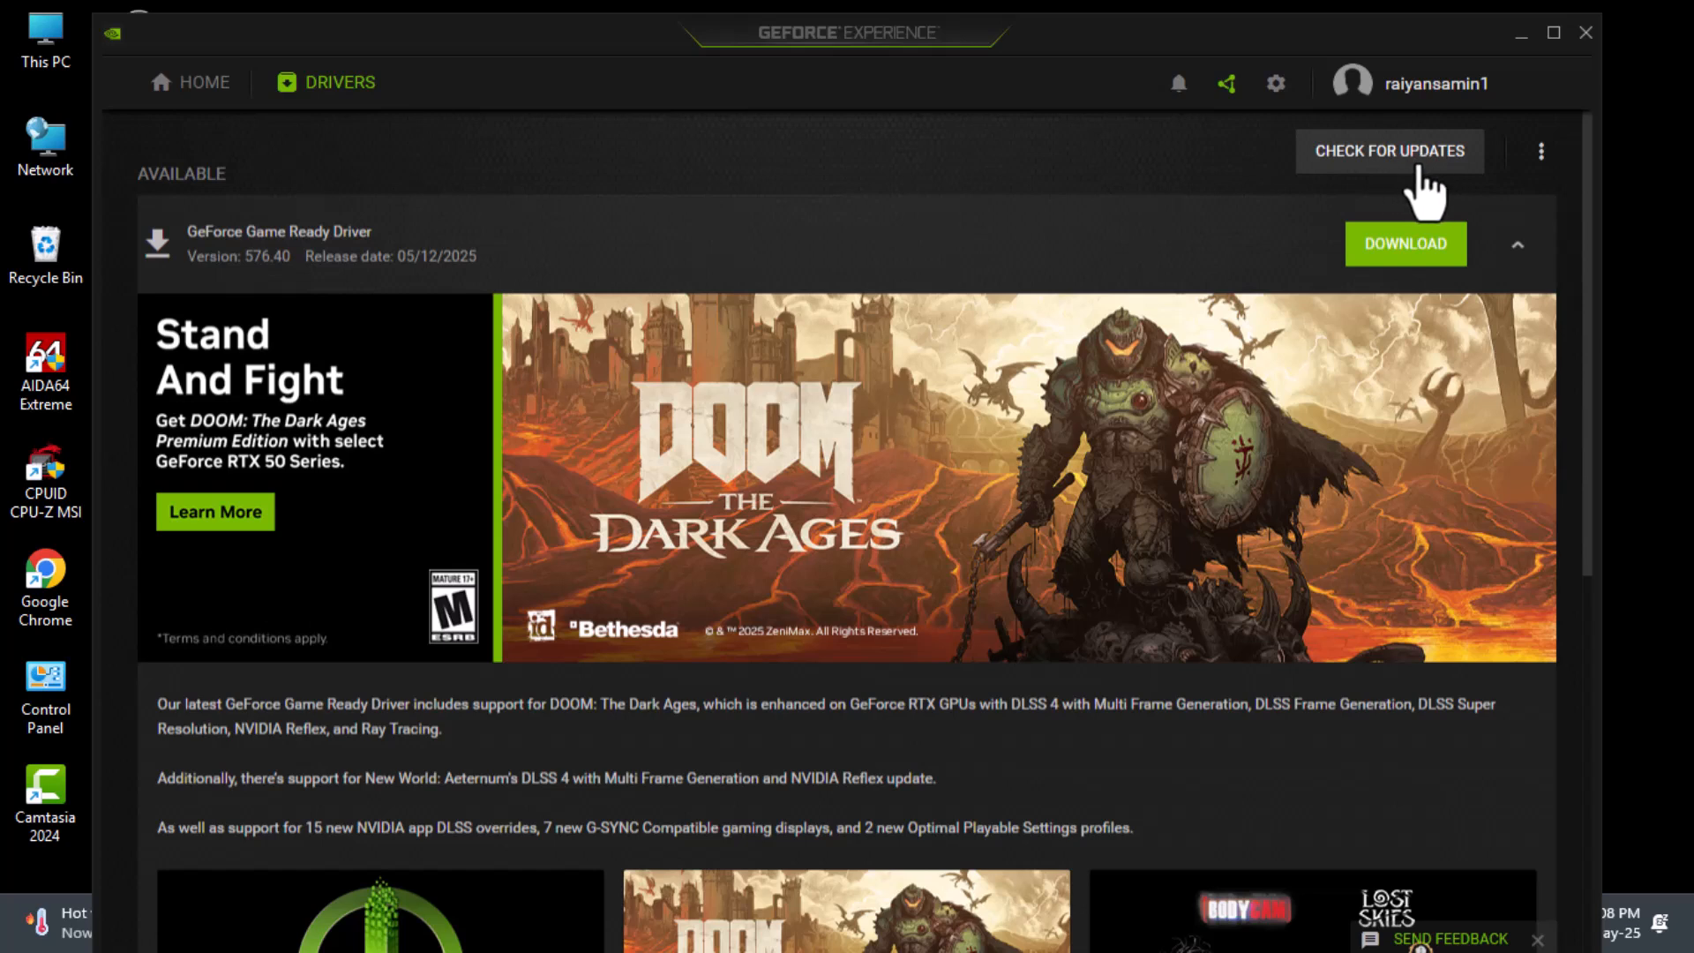